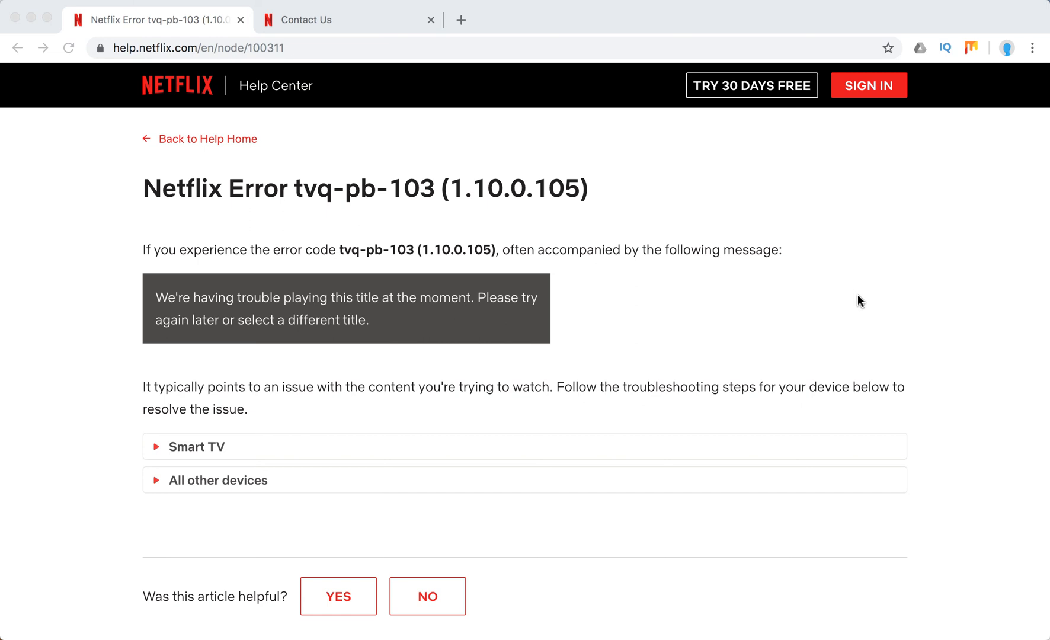
pyautogui.moveTo(628, 317)
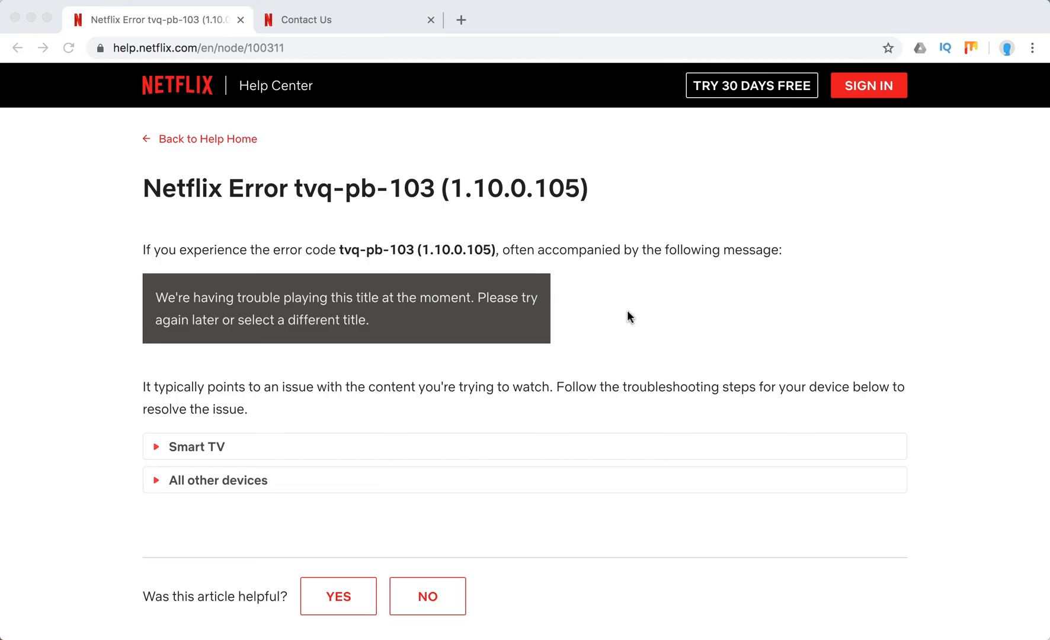
pyautogui.moveTo(617, 324)
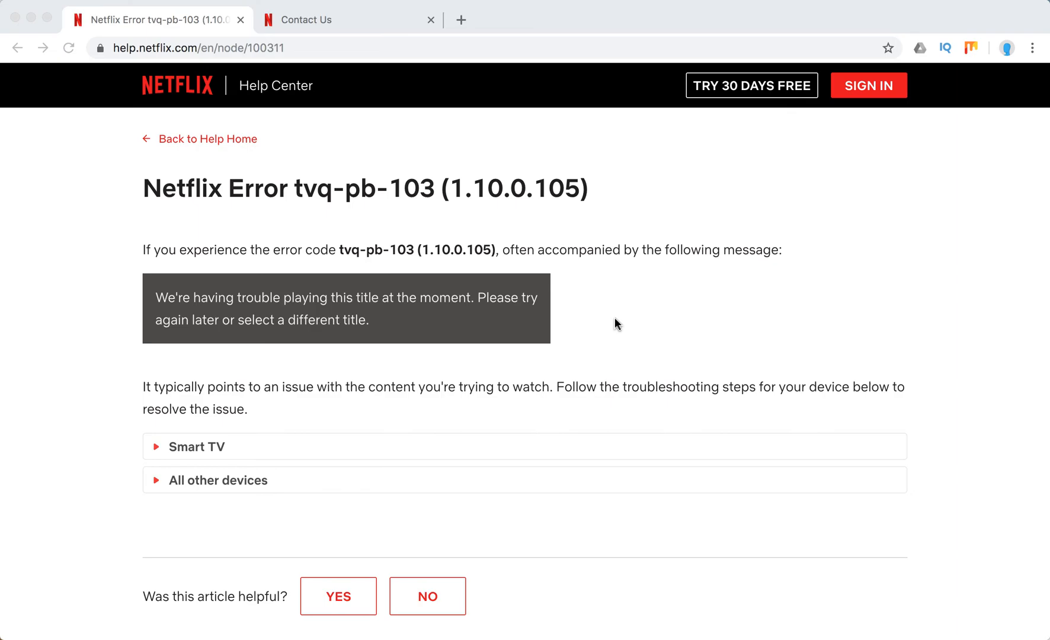
pyautogui.moveTo(339, 362)
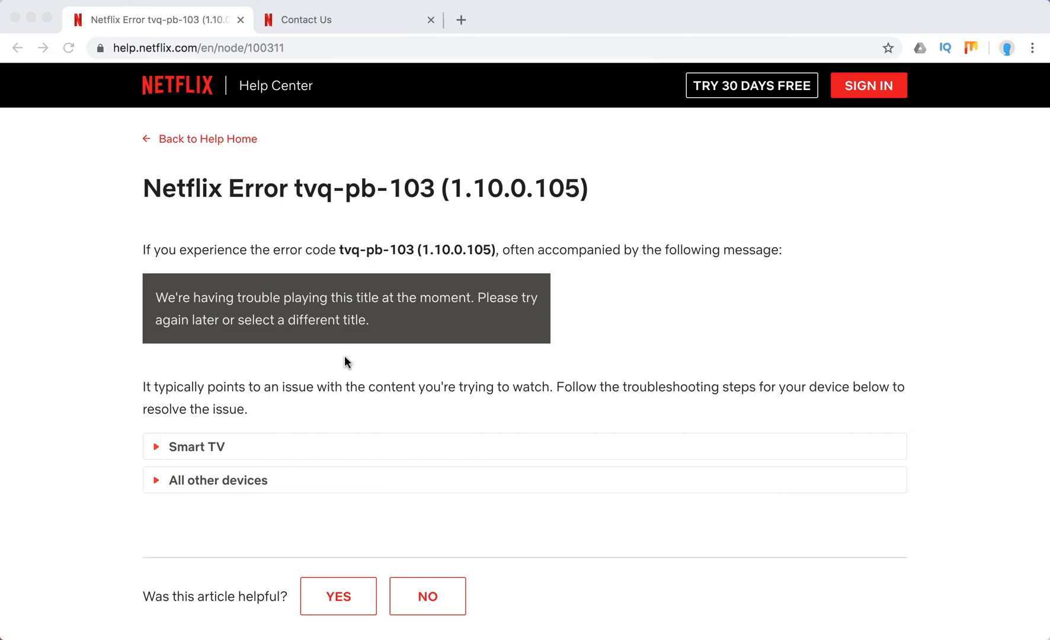
pyautogui.moveTo(644, 350)
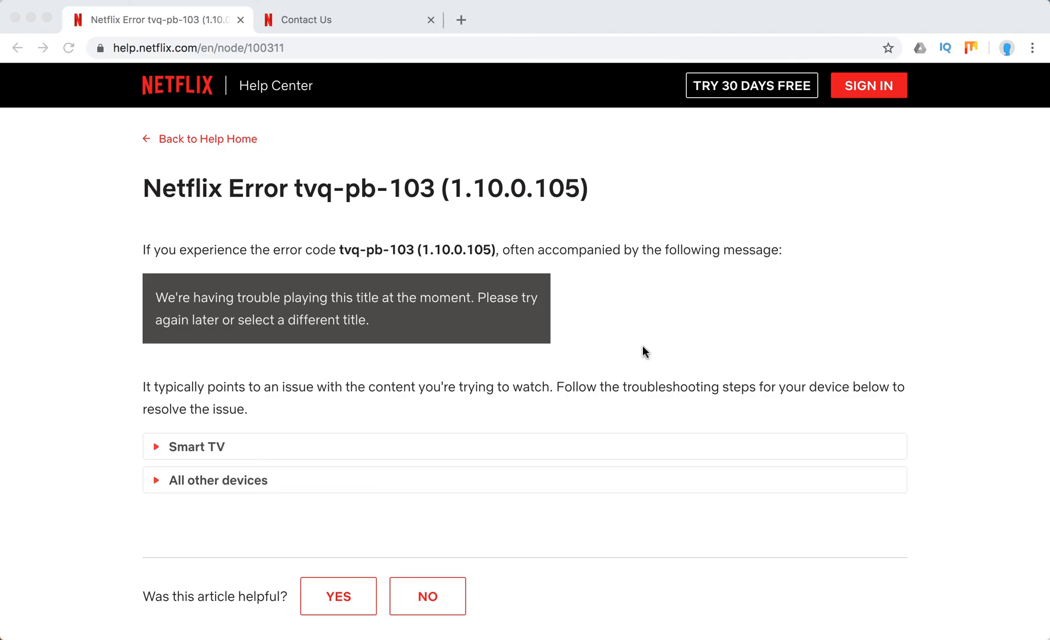
pyautogui.moveTo(640, 352)
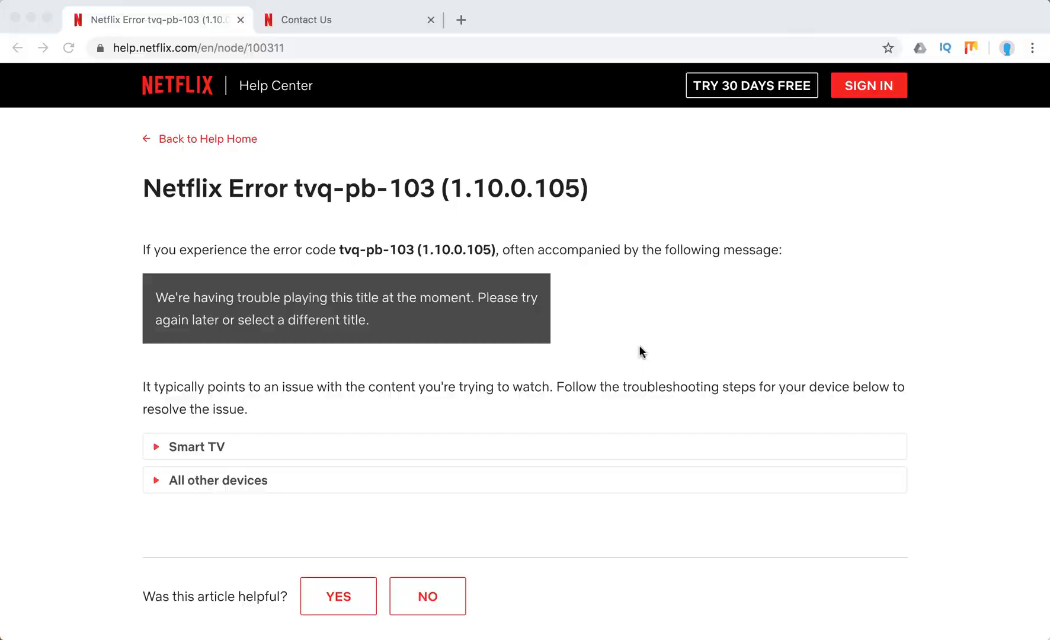
pyautogui.moveTo(72, 521)
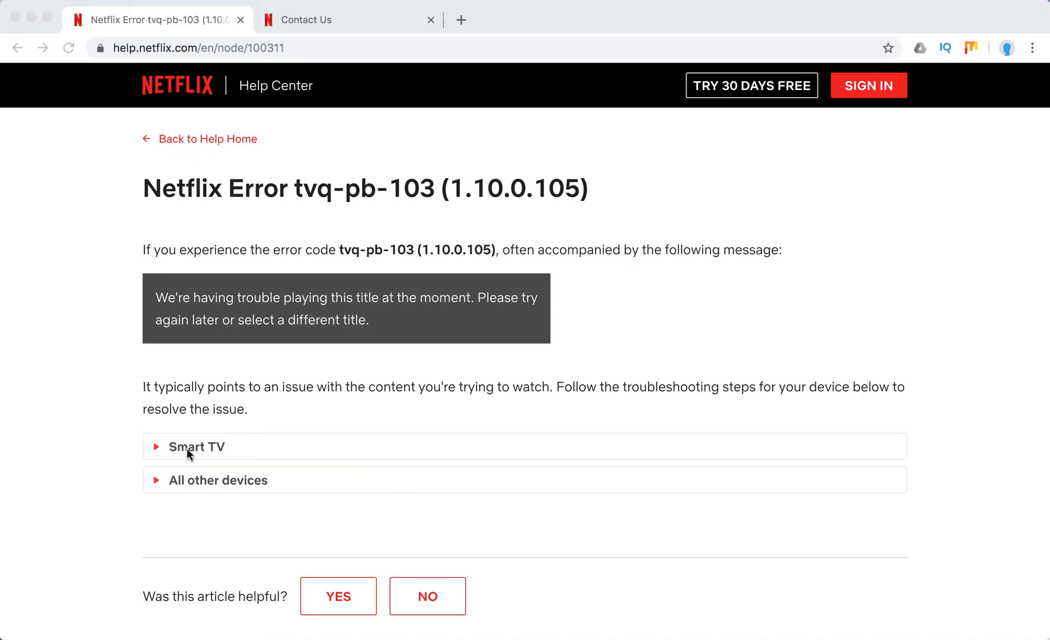
# Expand the Smart TV steps and the All other devices note in the tvq-pb-103 article
pyautogui.click(197, 447)
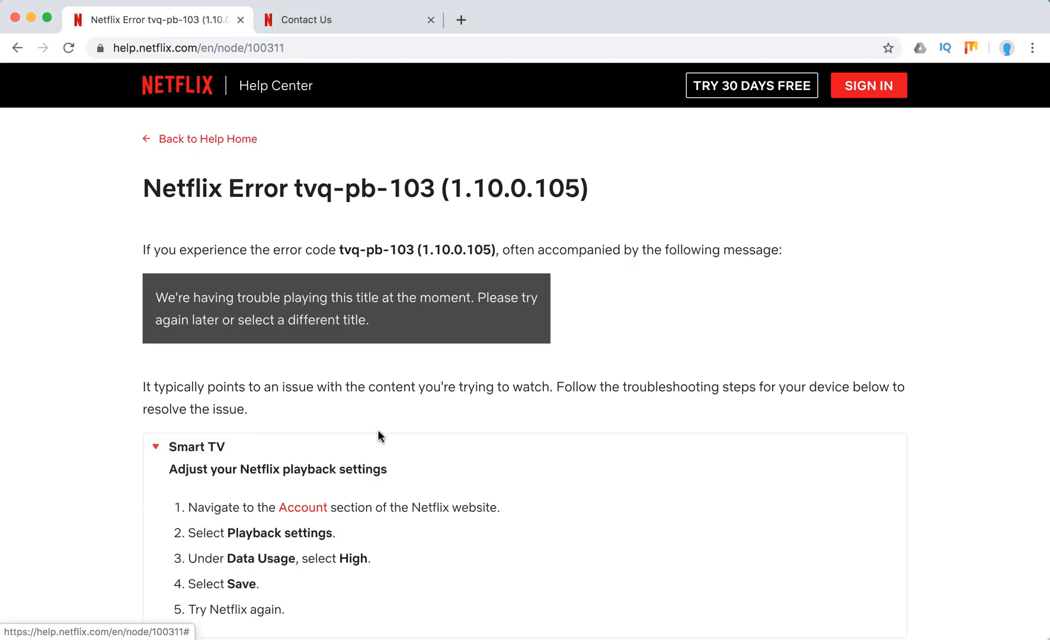
pyautogui.scroll(-3)
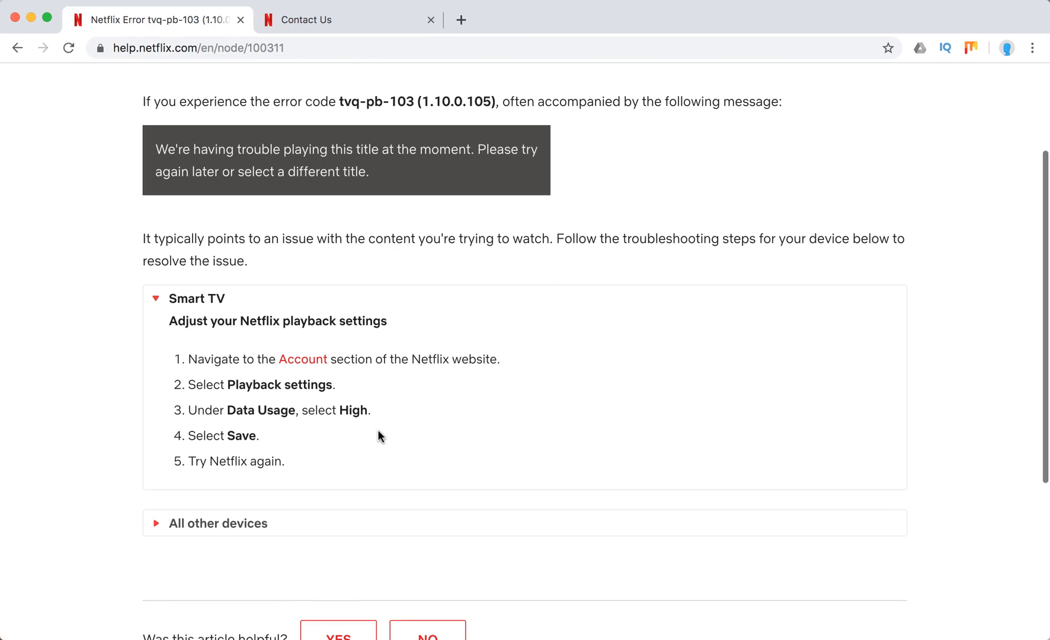
pyautogui.moveTo(449, 338)
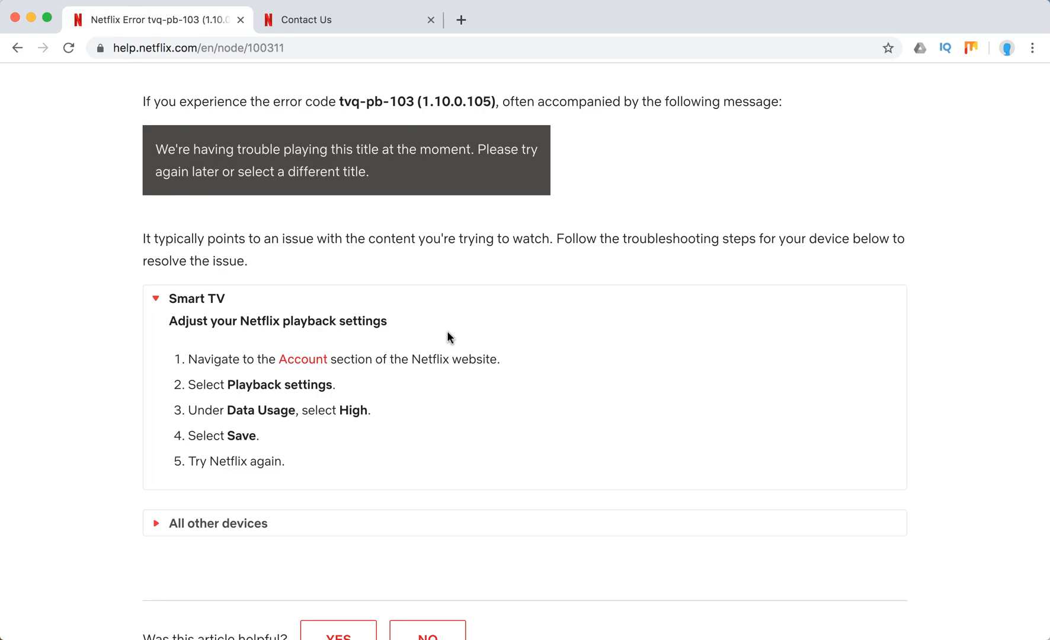
pyautogui.moveTo(444, 344)
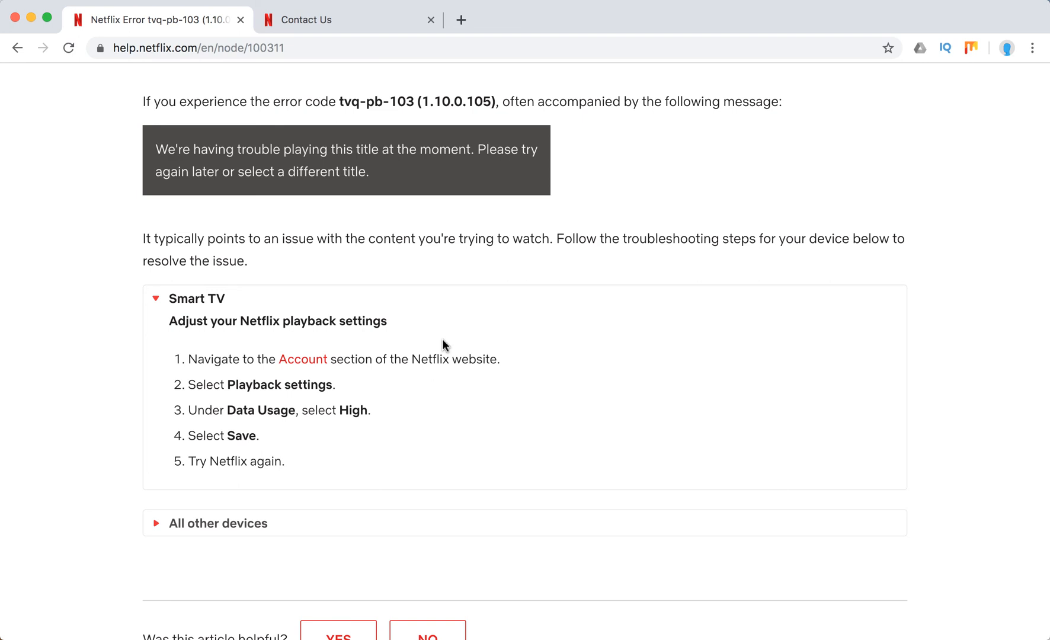
pyautogui.click(227, 523)
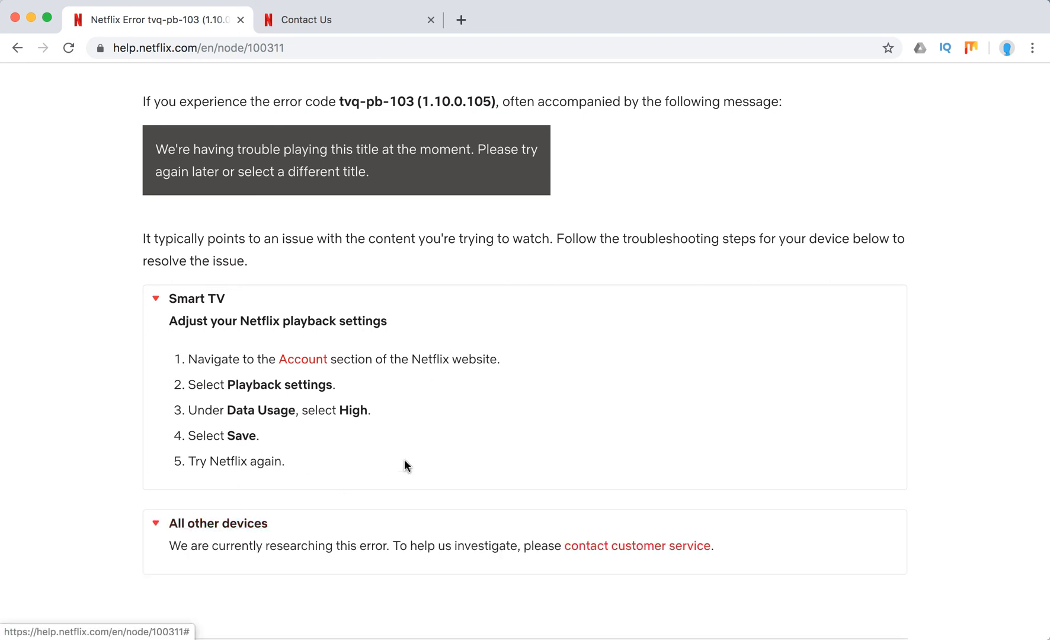
# Scroll through the Contact Us page listing call and live chat options
pyautogui.scroll(3)
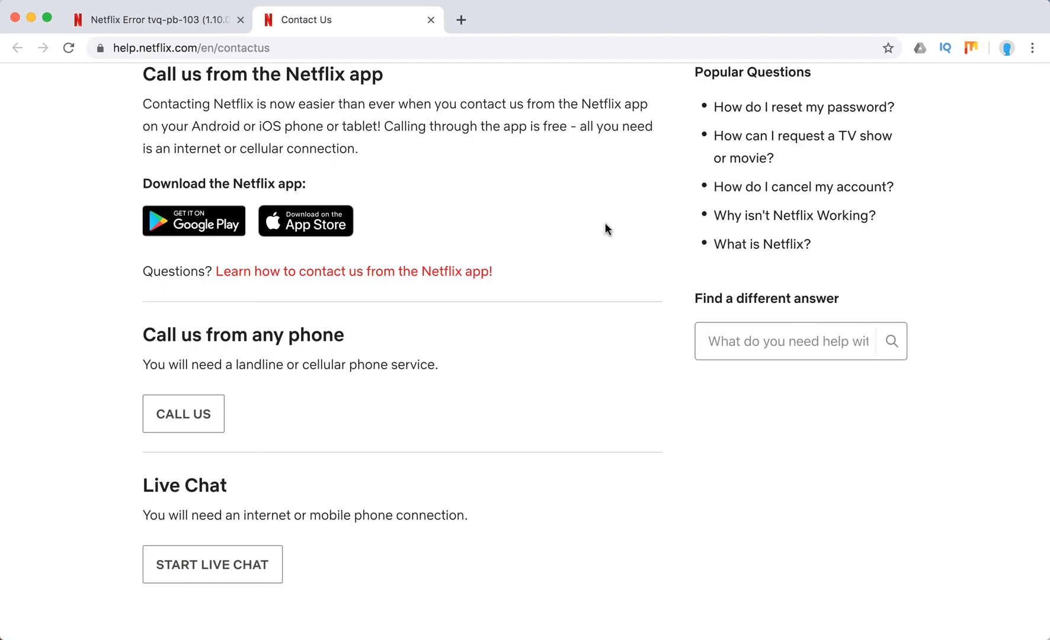
pyautogui.scroll(-3)
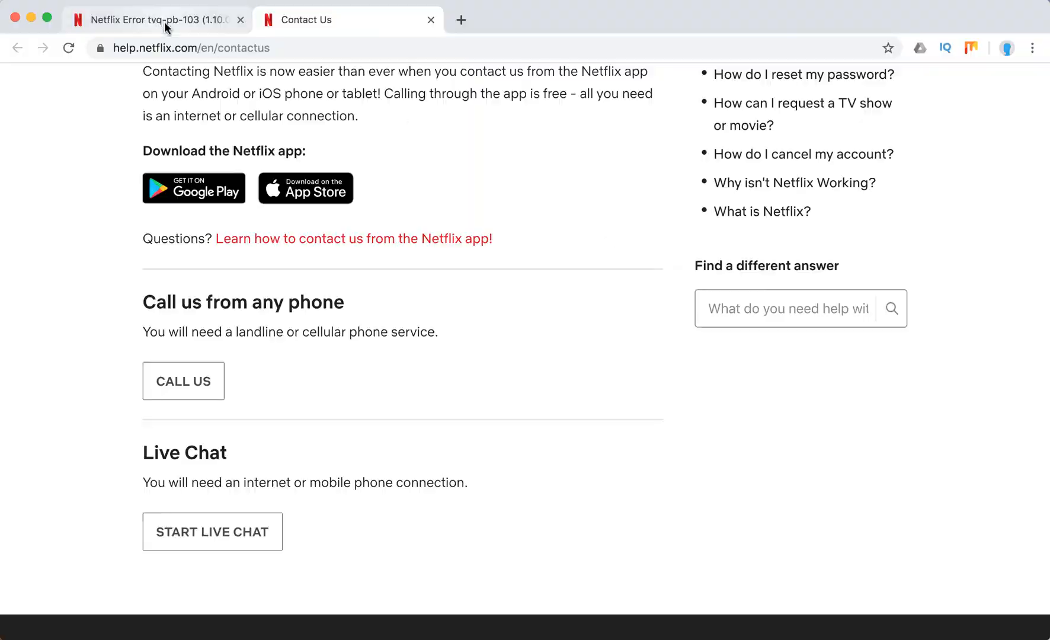
# Return to the tvq-pb-103 article and review both expanded troubleshooting sections
pyautogui.click(155, 19)
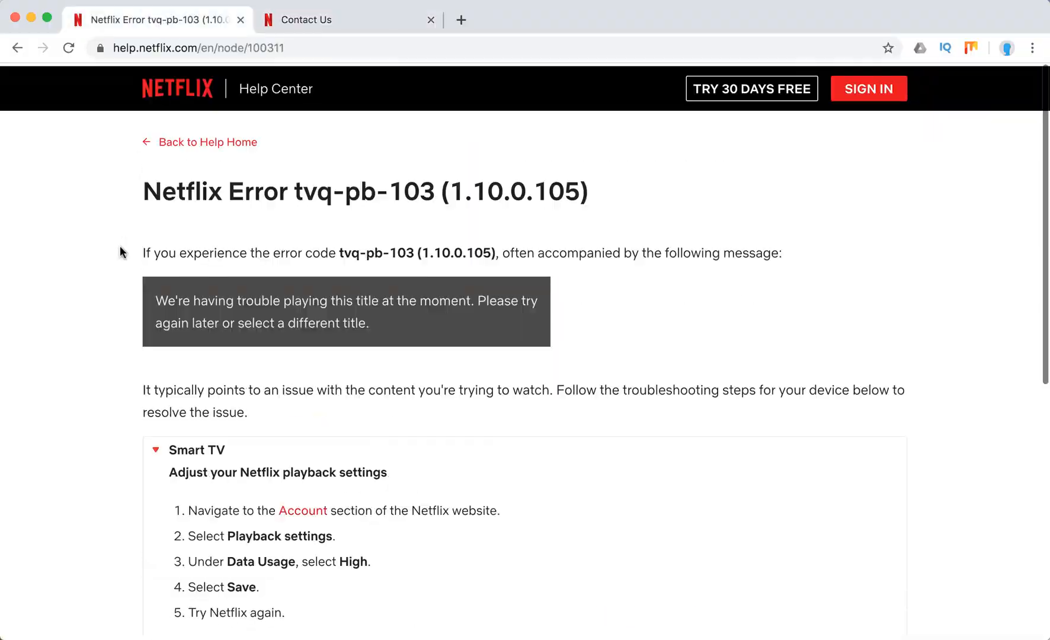
pyautogui.scroll(-3)
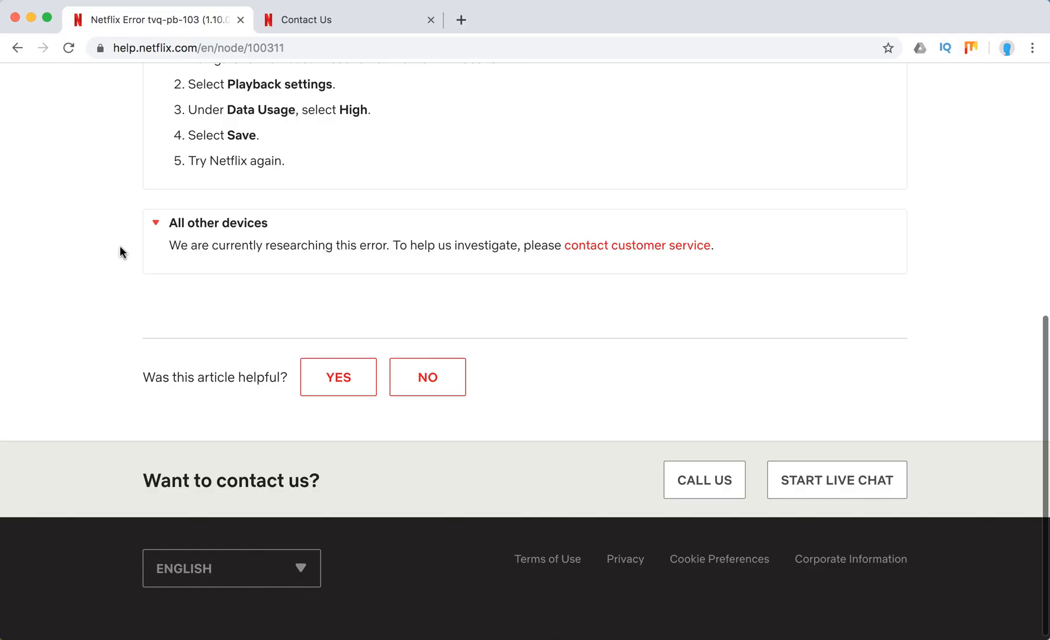
pyautogui.scroll(-3)
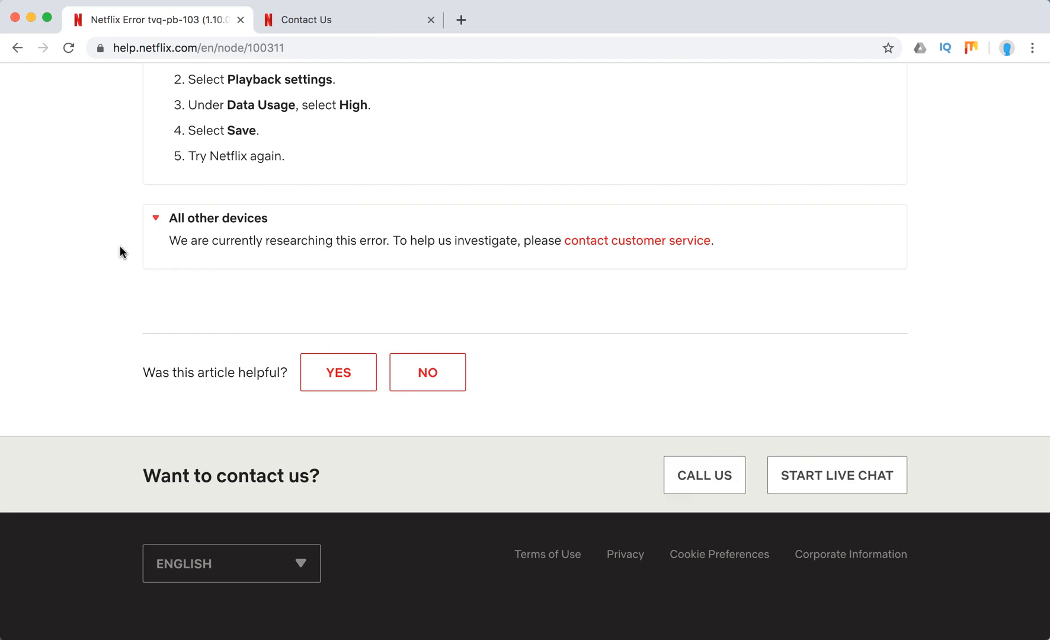
pyautogui.scroll(3)
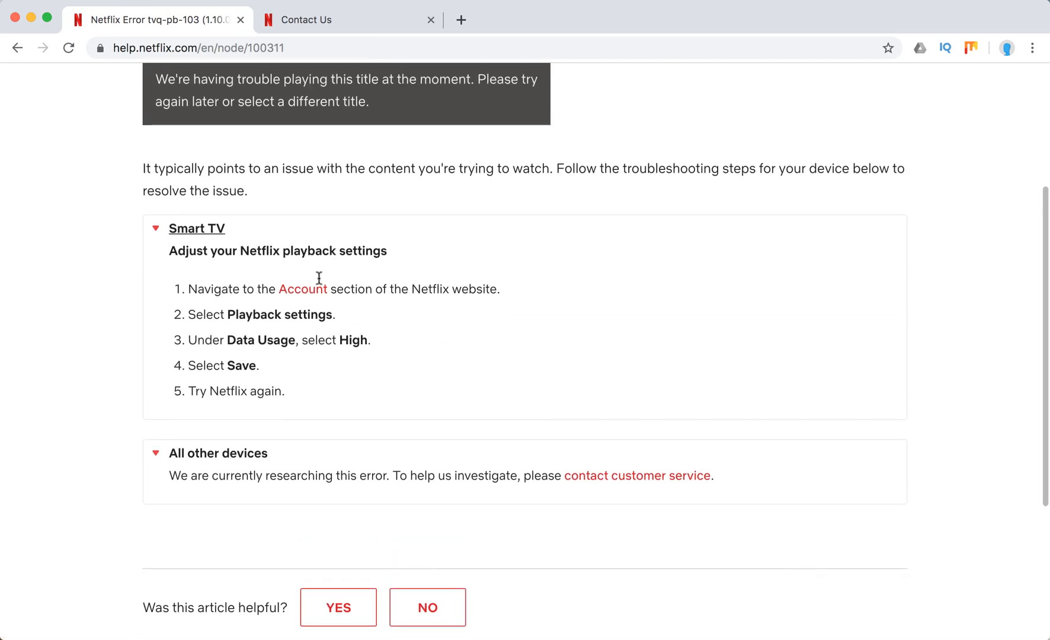